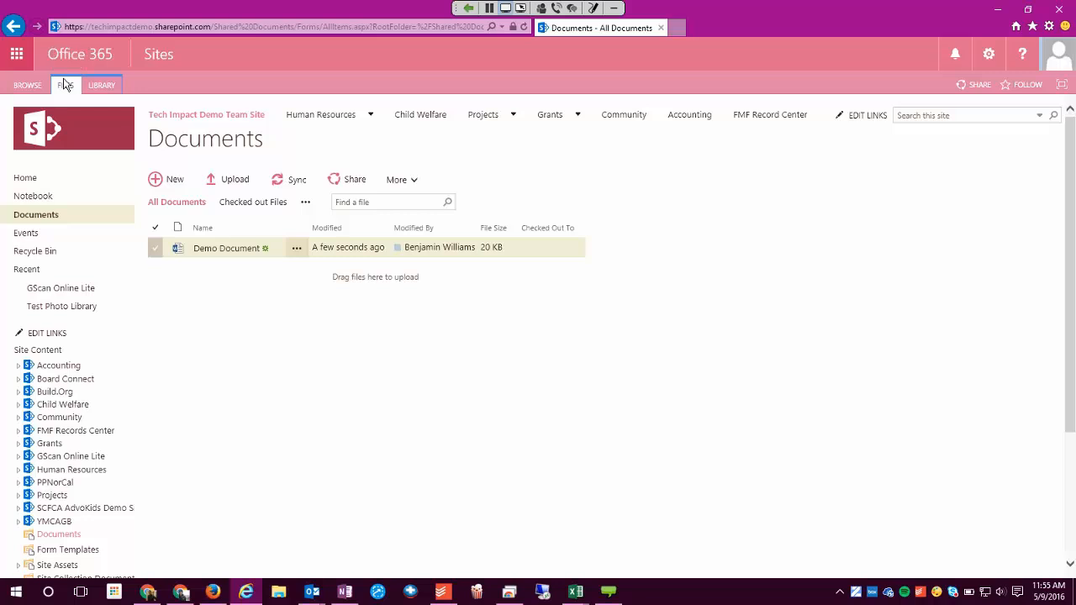
Step: Show the FILES ribbon commands for the Documents library
left_click(66, 84)
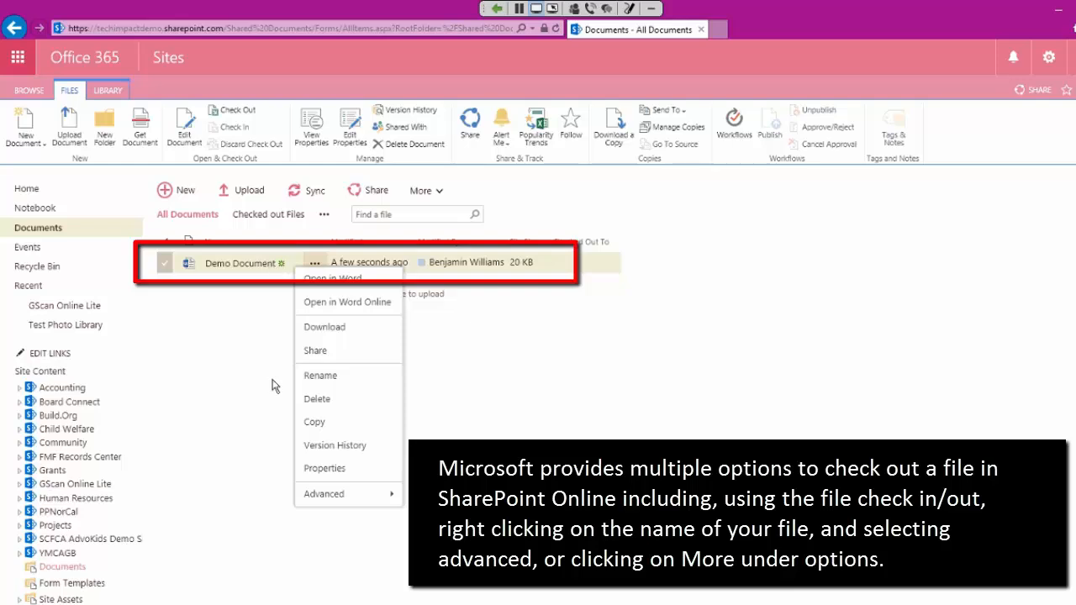
mouse_move(324, 221)
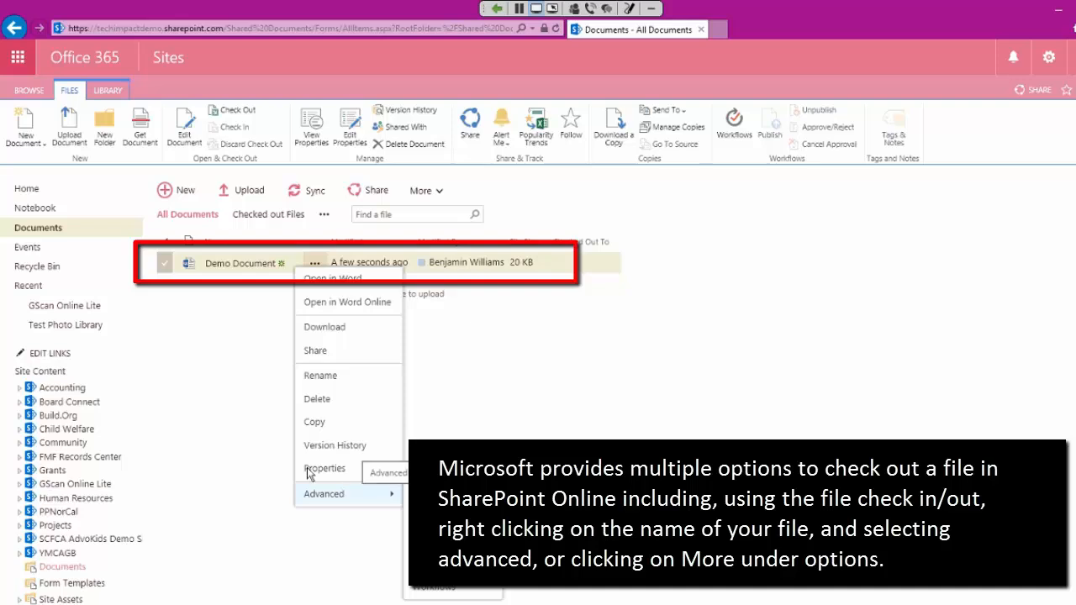
mouse_move(365, 475)
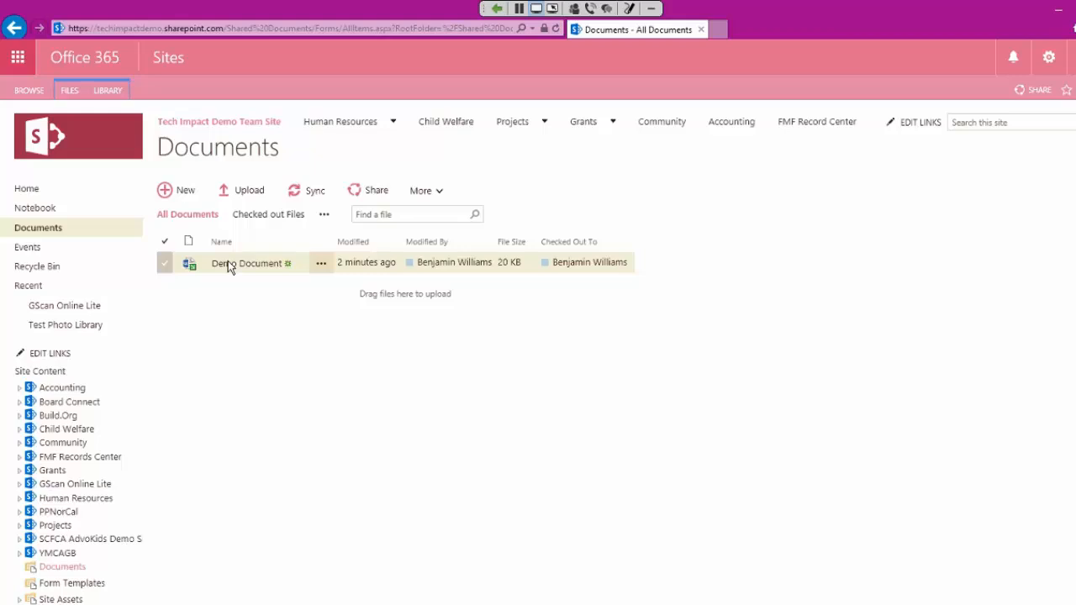
mouse_move(223, 274)
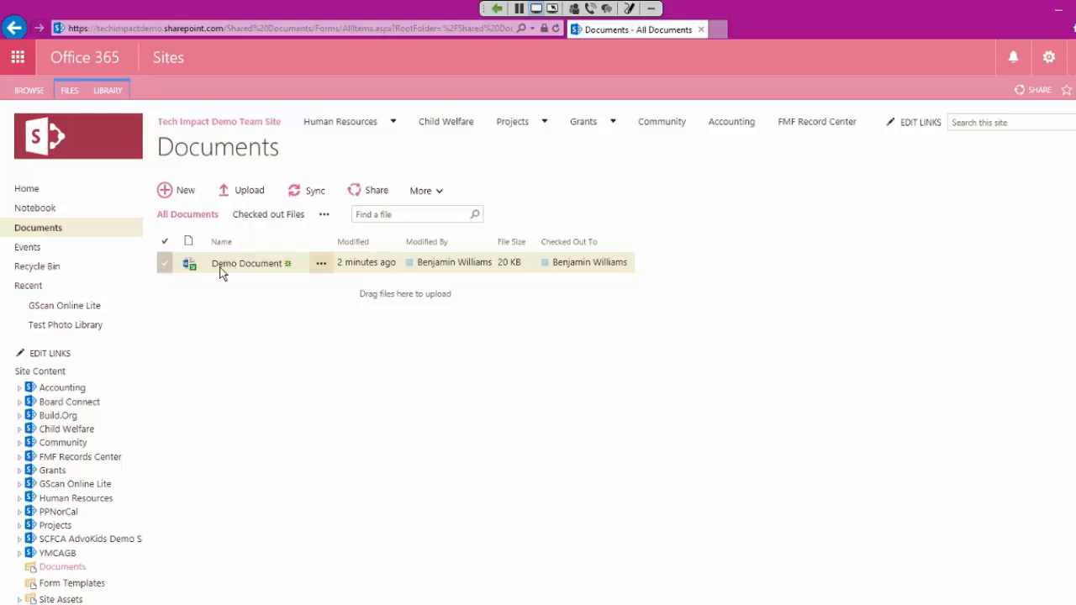
mouse_move(209, 261)
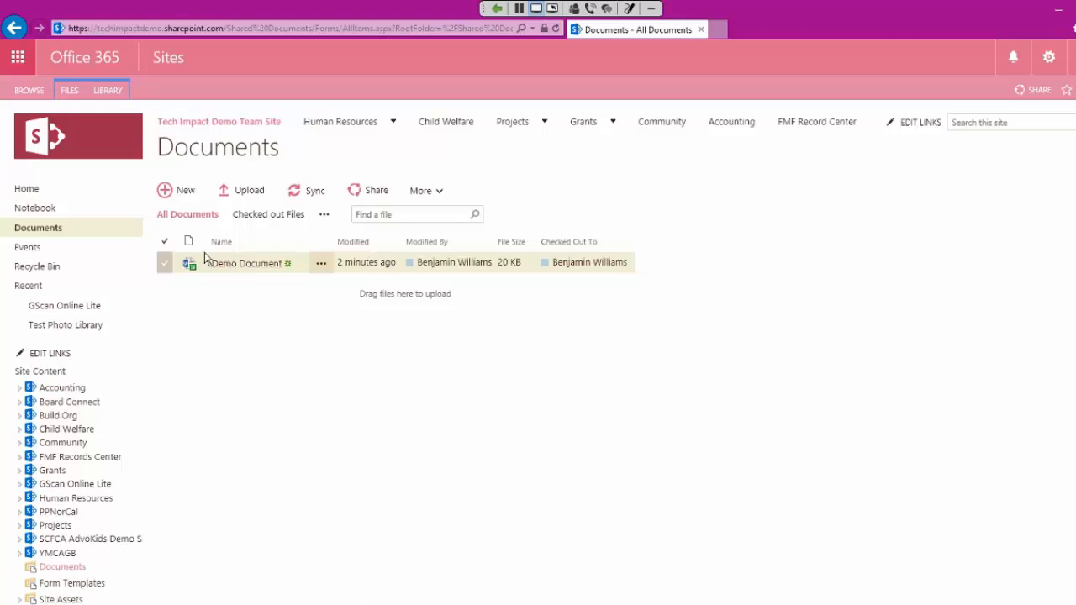
mouse_move(208, 264)
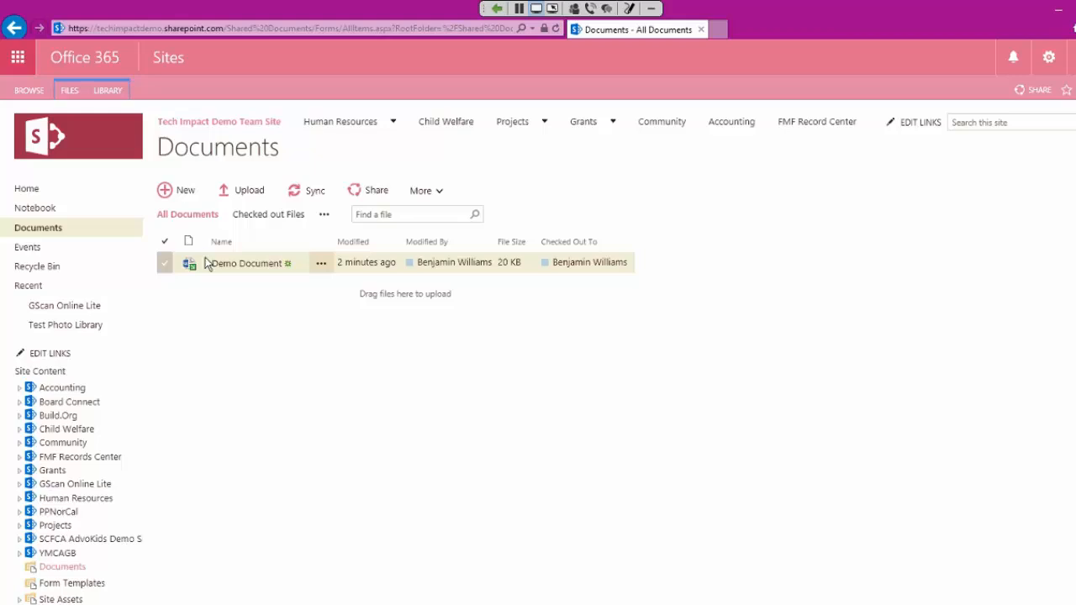
mouse_move(194, 257)
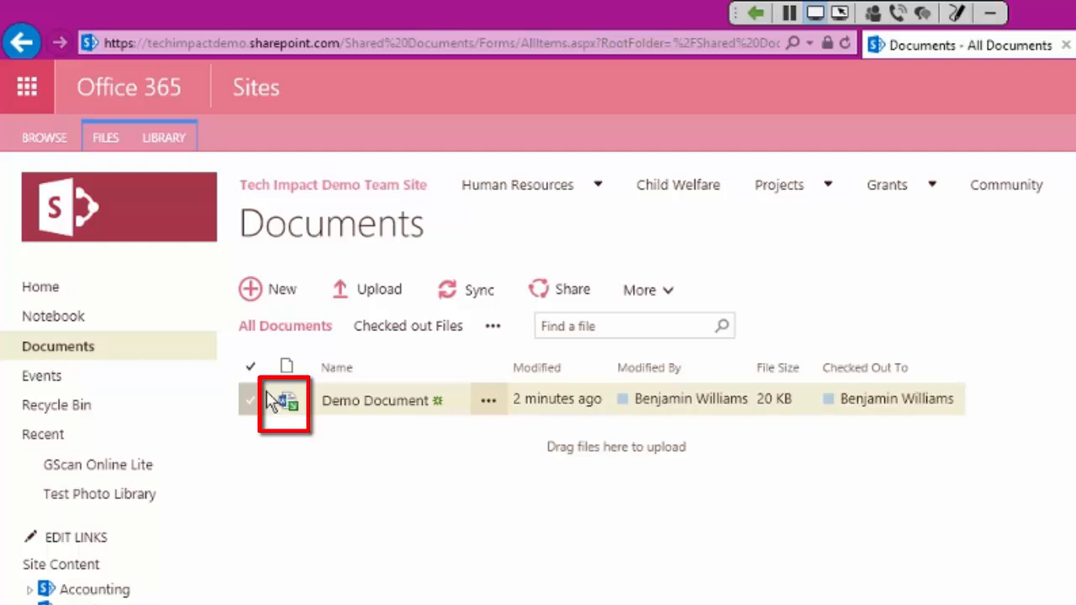
mouse_move(286, 400)
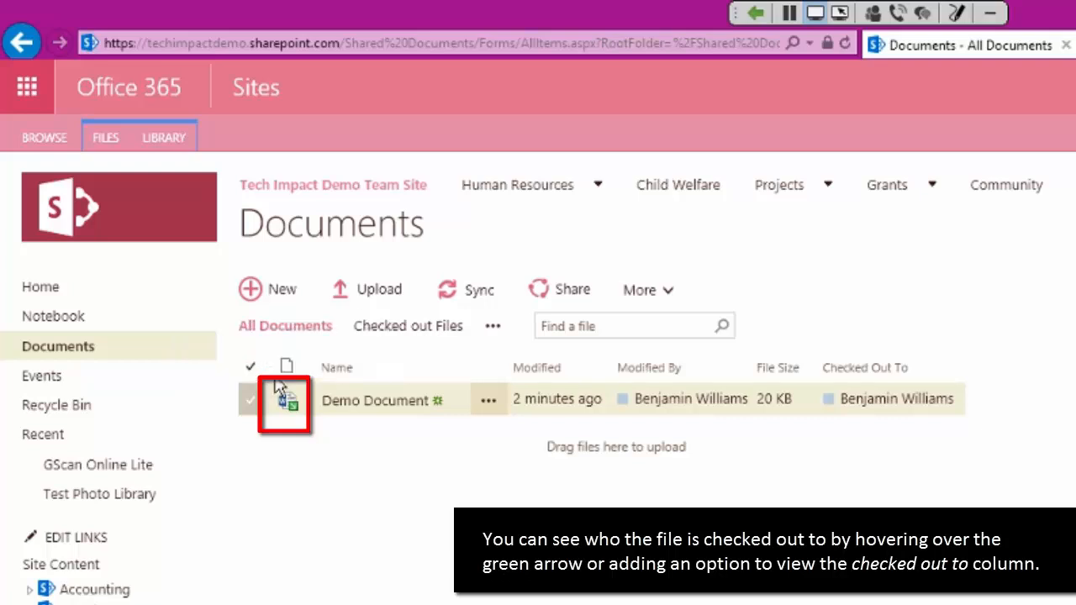
mouse_move(315, 408)
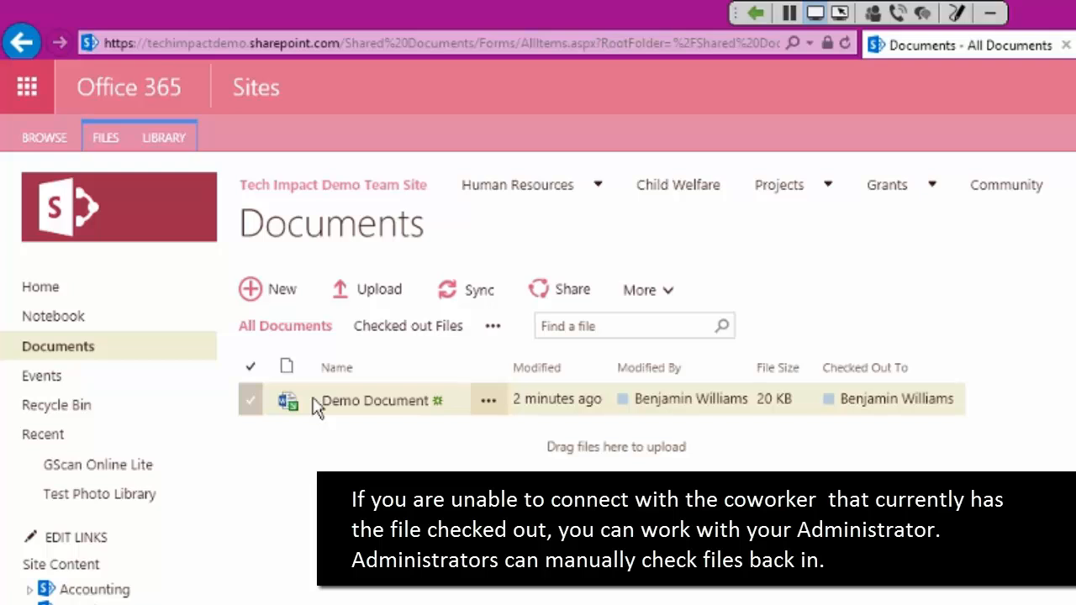
mouse_move(429, 385)
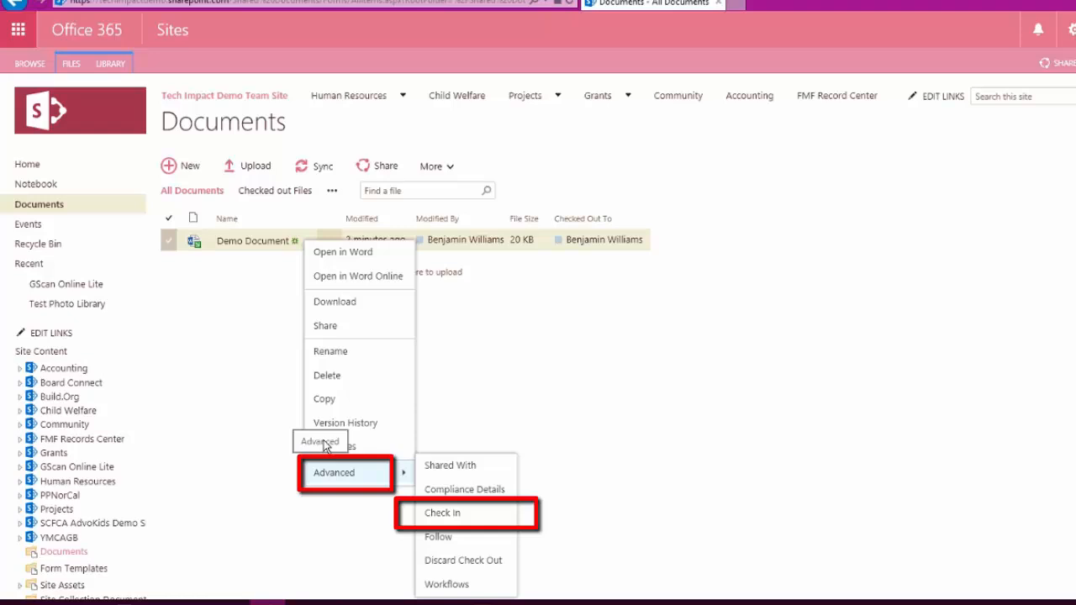
mouse_move(348, 447)
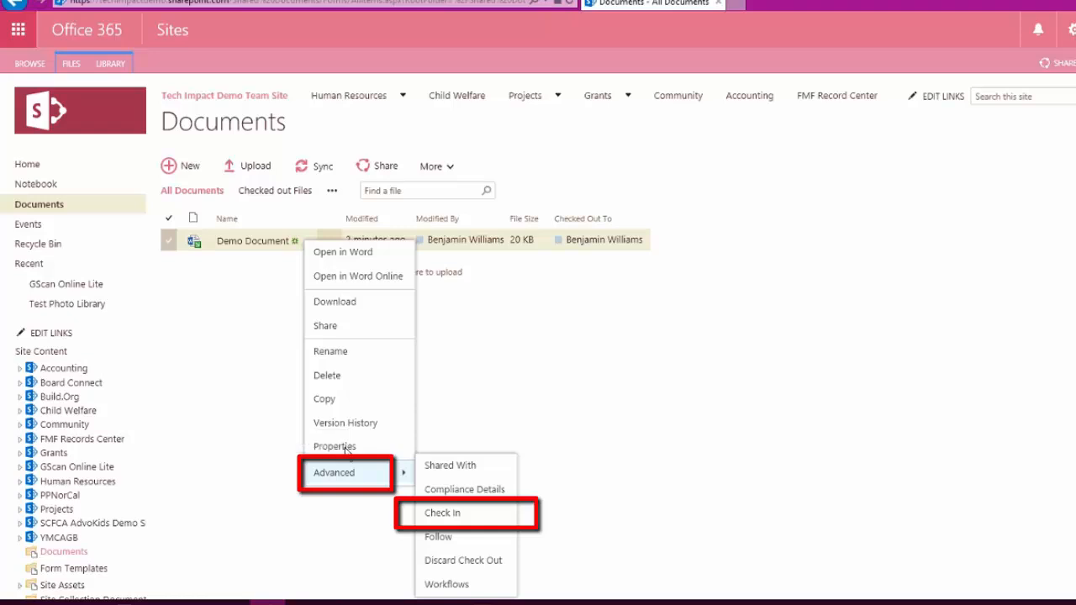
mouse_move(446, 513)
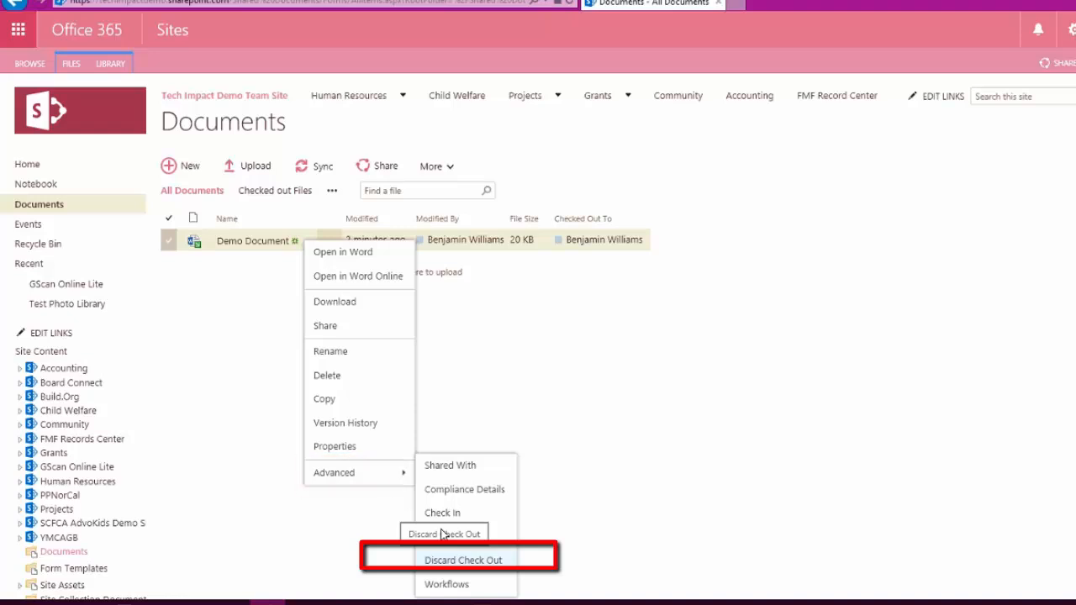
mouse_move(441, 536)
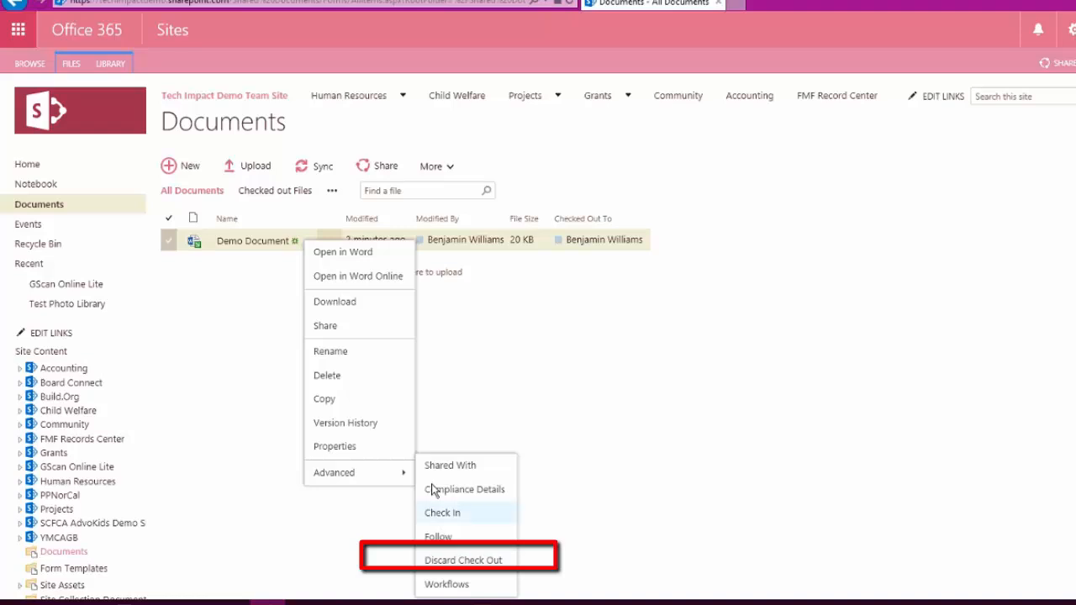
Step: Choose Check In from Demo Document's Advanced menu to bring up the check-in form
left_click(443, 512)
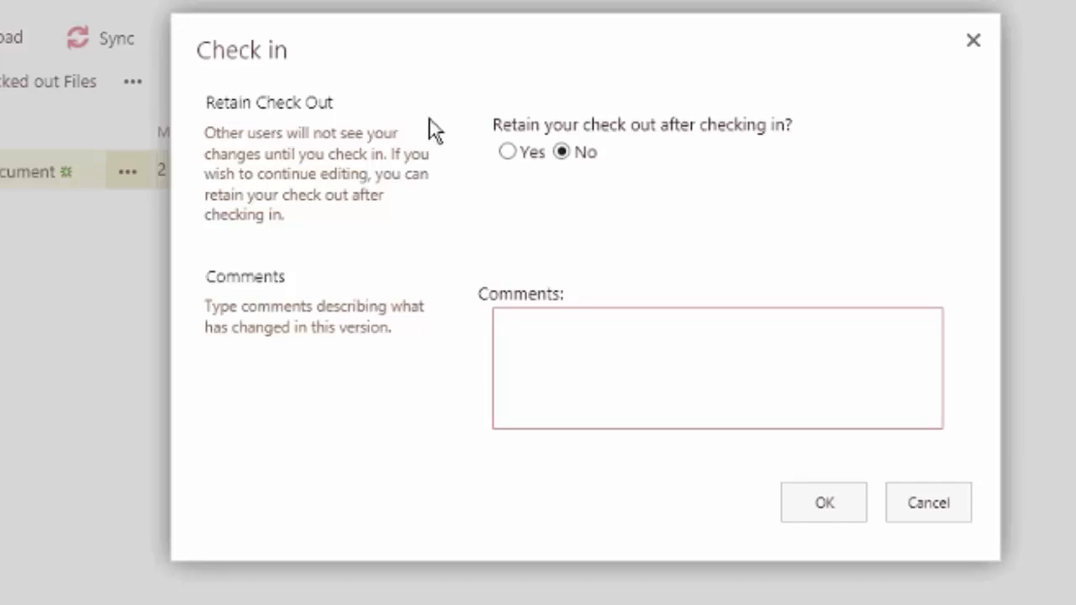
left_click(717, 368)
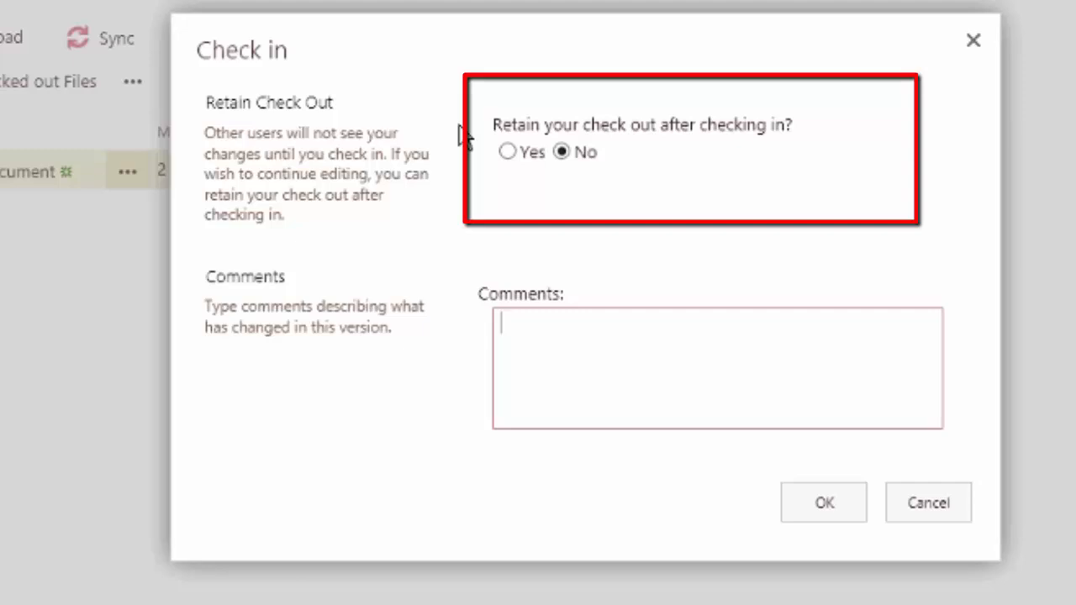
left_click(507, 152)
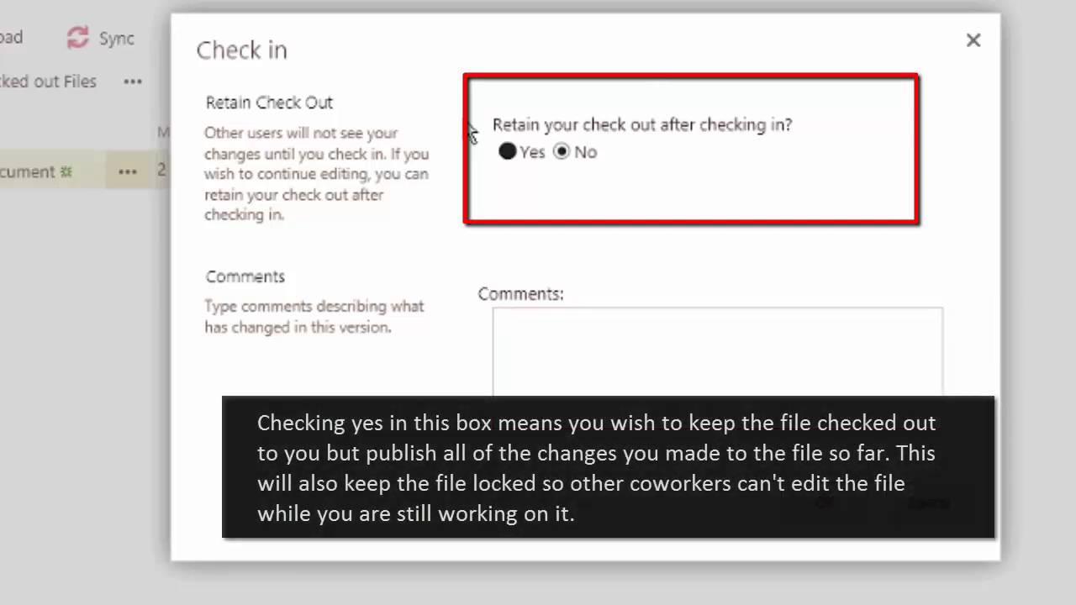
left_click(507, 152)
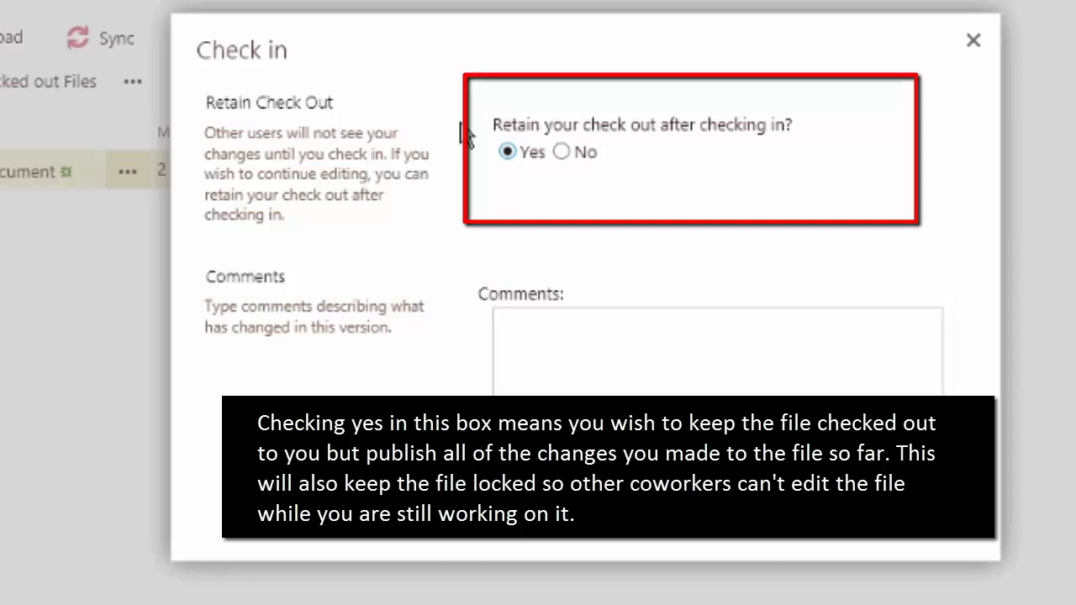
left_click(559, 152)
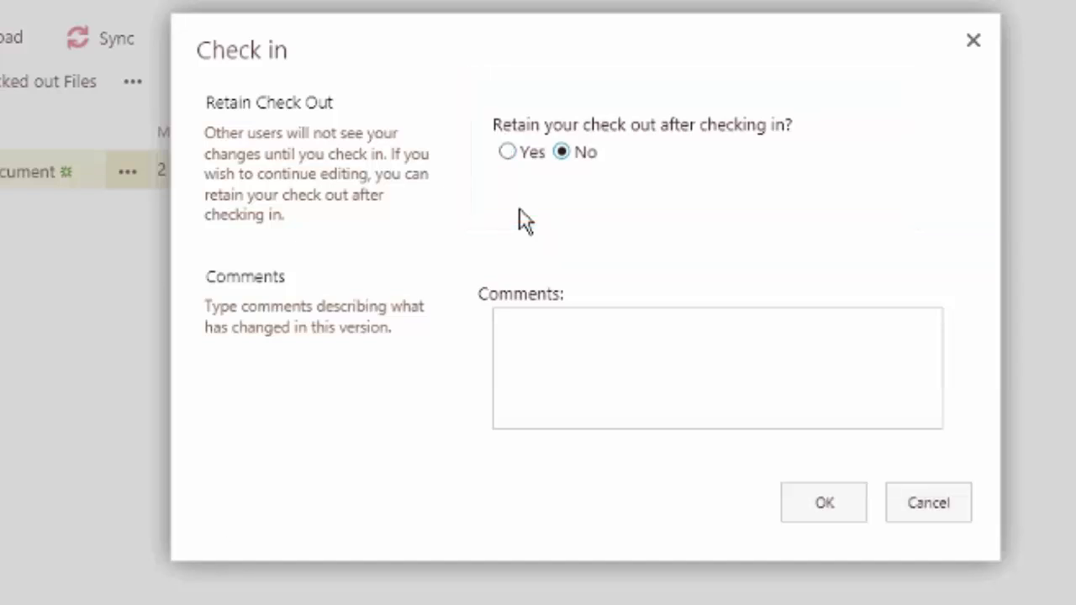
left_click(717, 368)
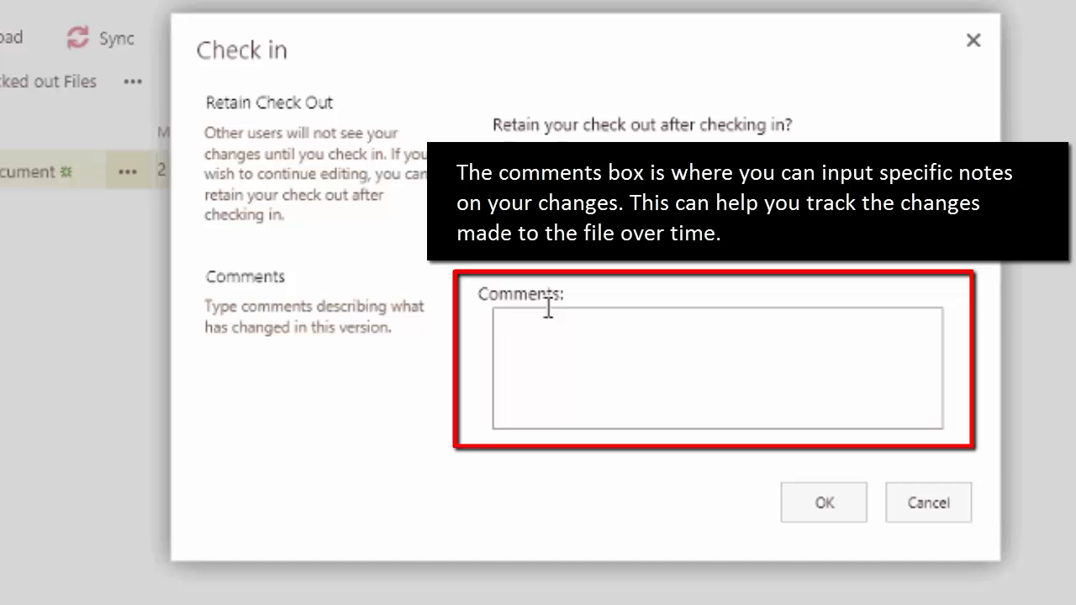
left_click(714, 370)
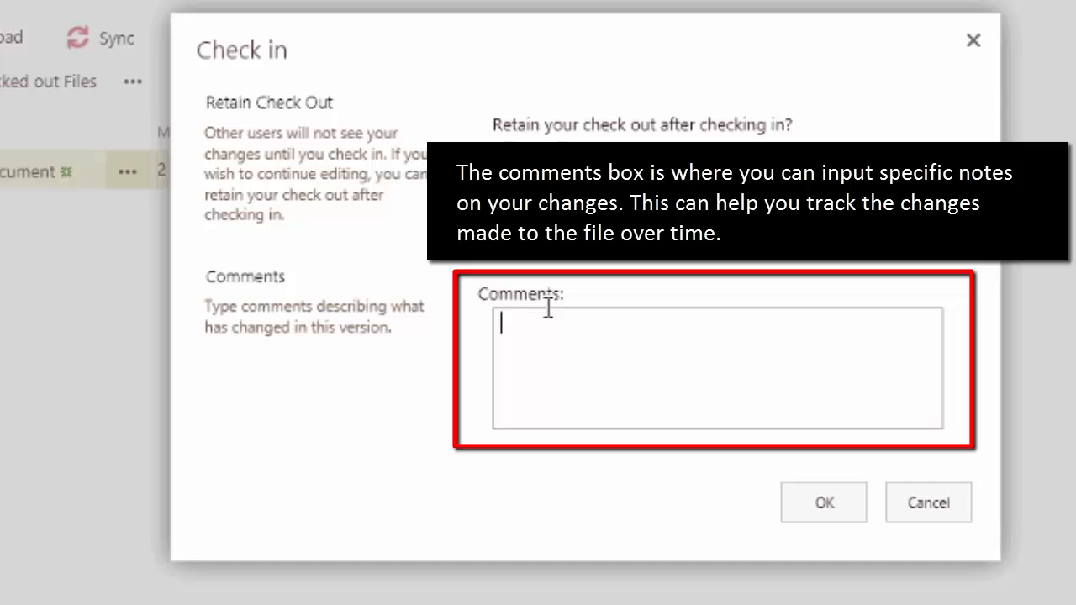